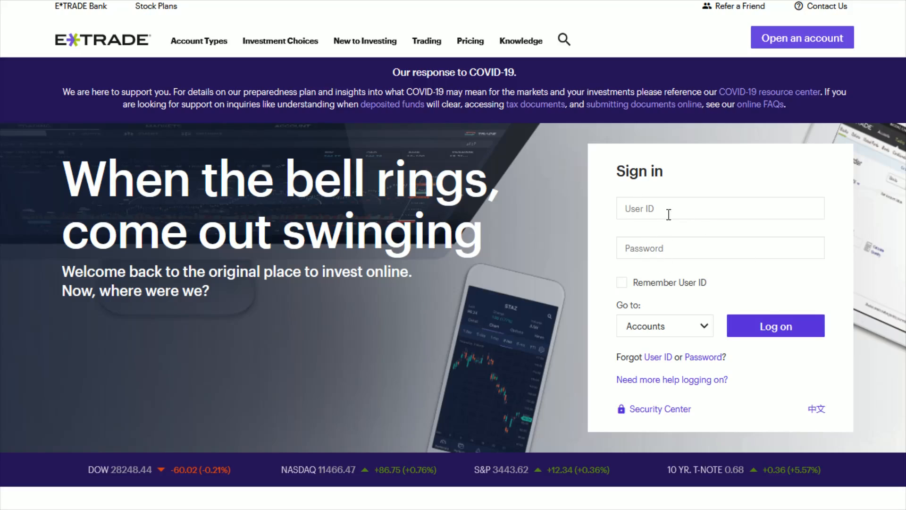
- Log on to the brokerage account and show the Trading menu's options
left_click(775, 326)
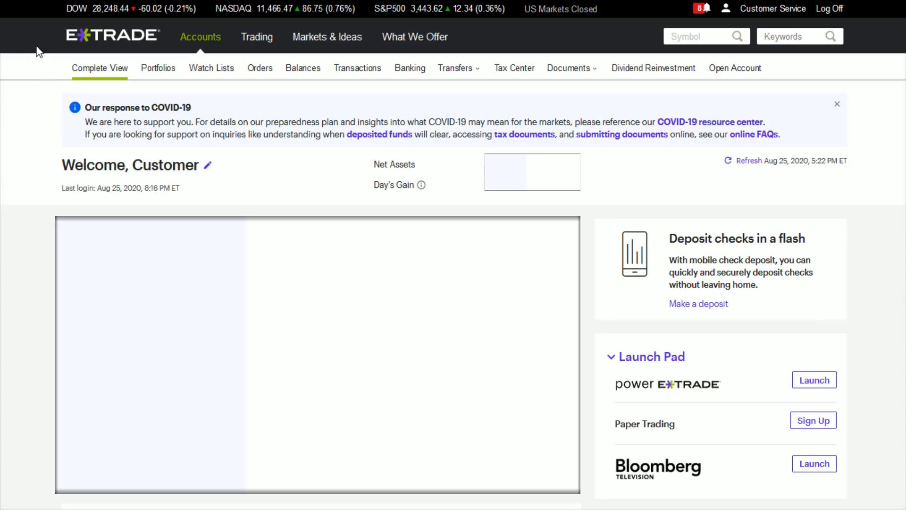
left_click(257, 37)
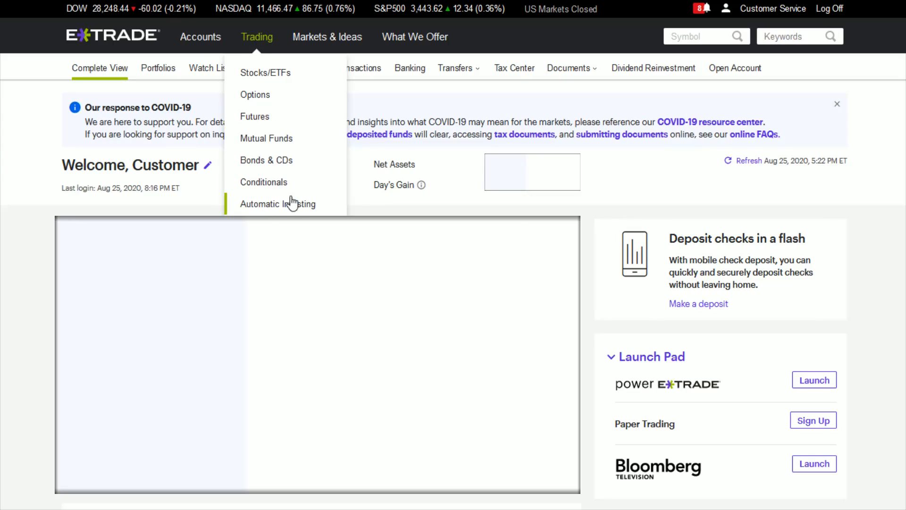
mouse_move(296, 208)
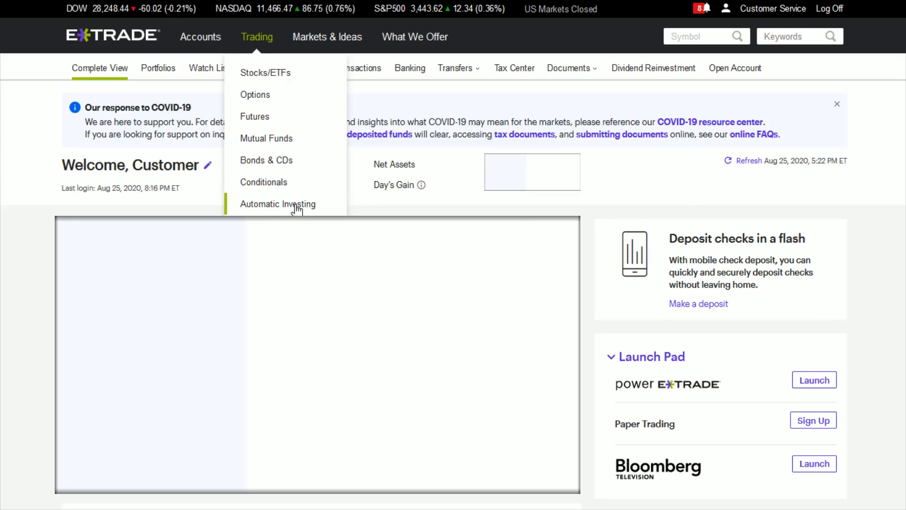
- Go to Automatic Investing from the Trading menu and highlight the autopilot intro text
left_click(278, 204)
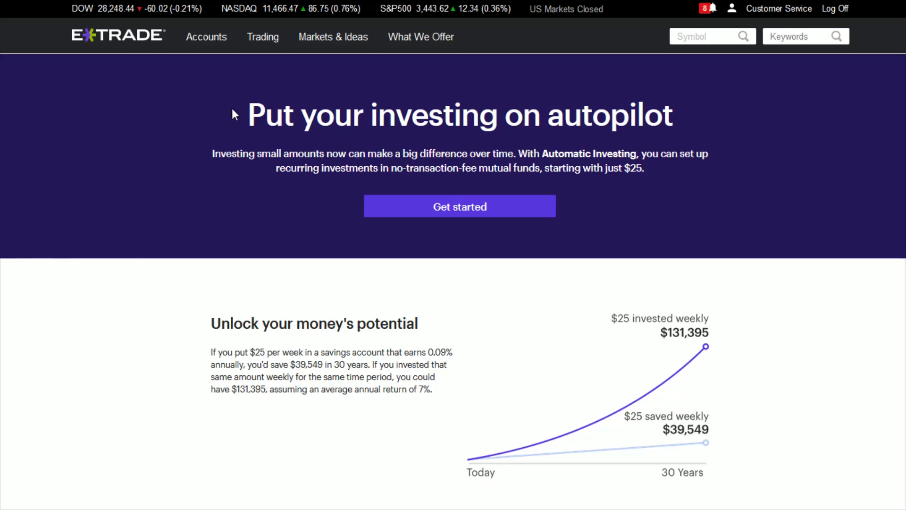
double_click(256, 114)
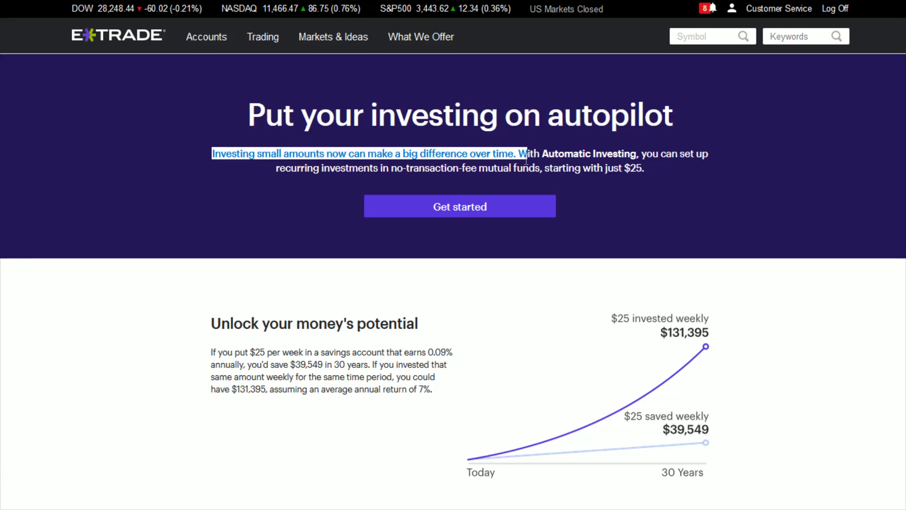
left_click_drag(526, 153, 645, 168)
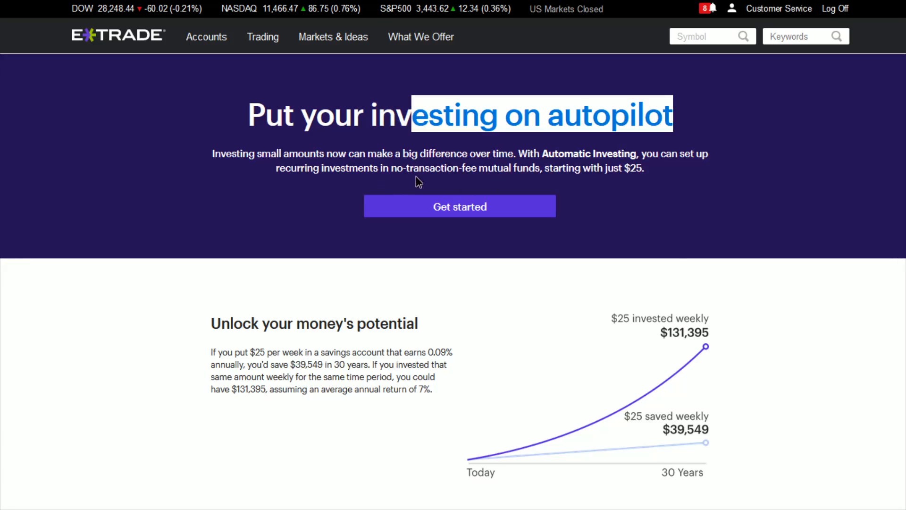
left_click_drag(420, 182, 537, 180)
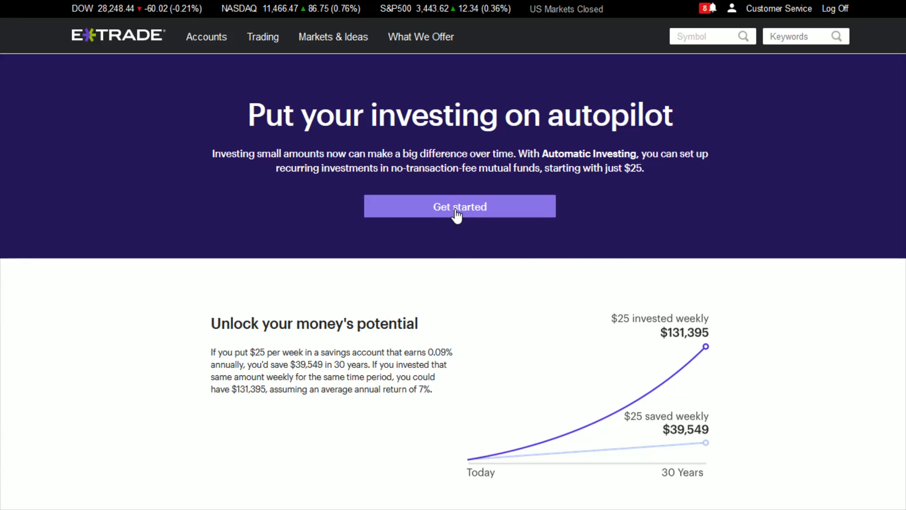
- Get started with a new plan and select the Retirement account
left_click(460, 207)
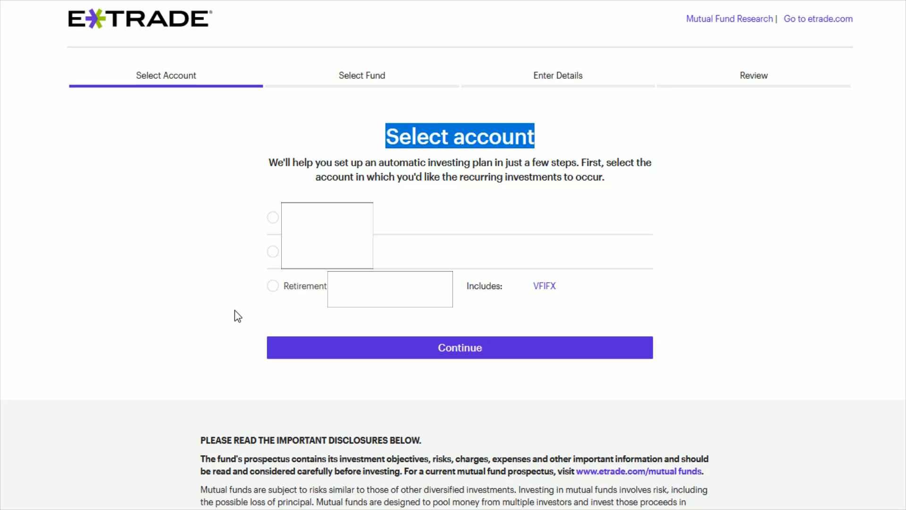
mouse_move(272, 295)
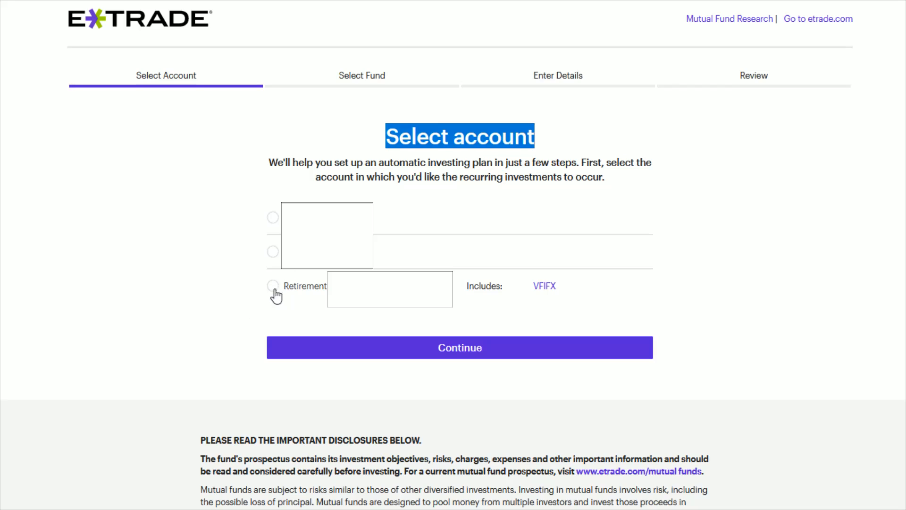
left_click(272, 286)
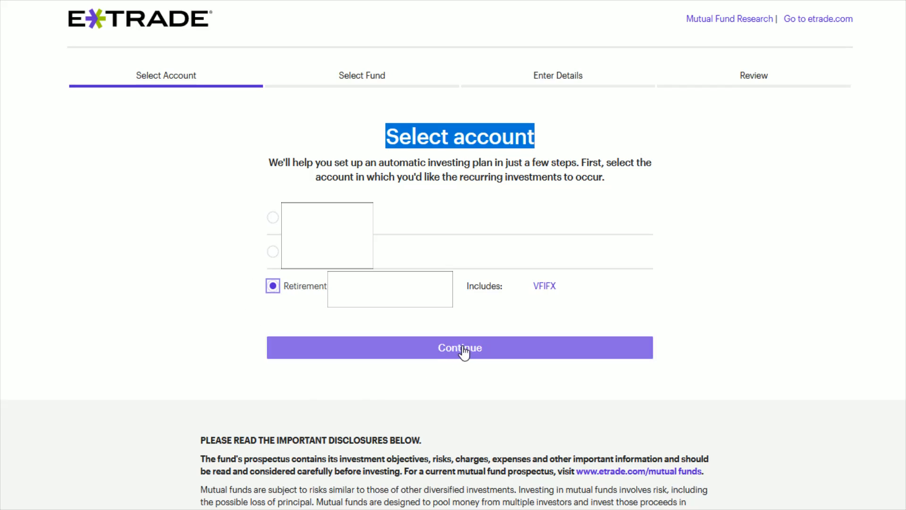
- Continue to fund selection and check VFIFX: Vanguard Target Retirement 2050 Inv
left_click(459, 347)
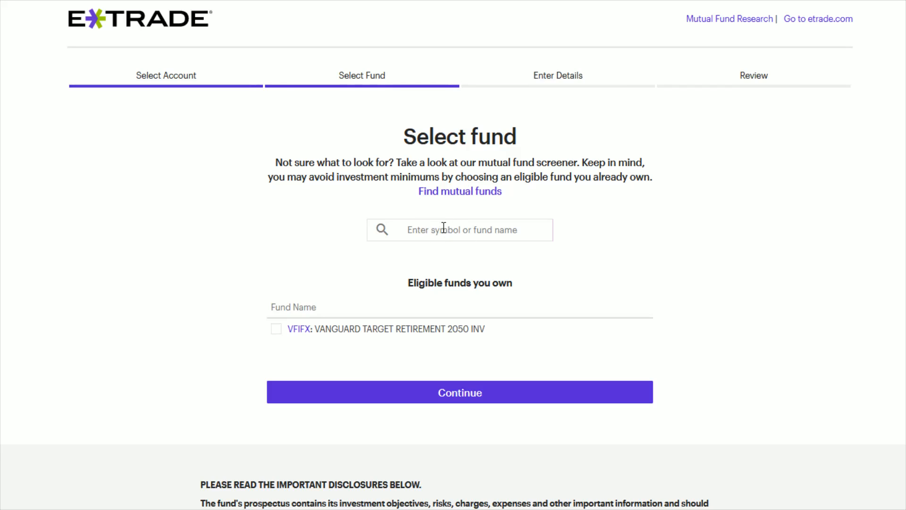
left_click(460, 230)
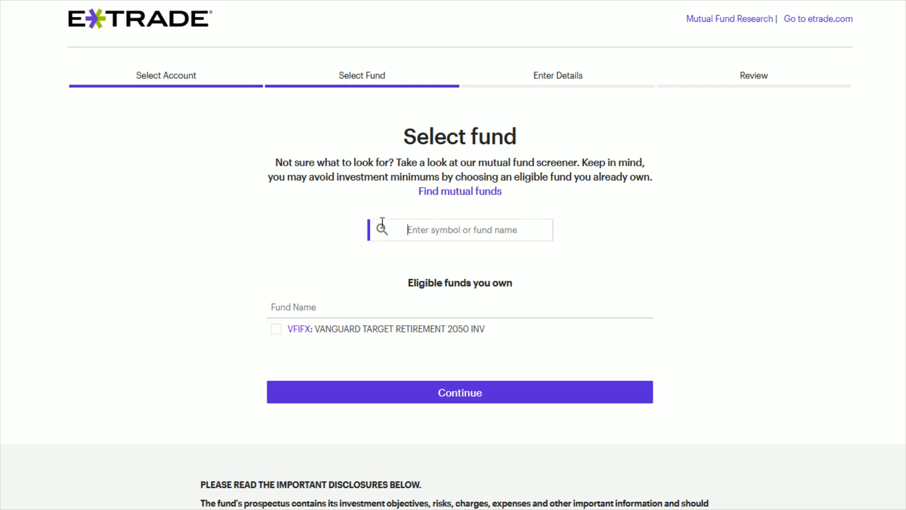
mouse_move(436, 259)
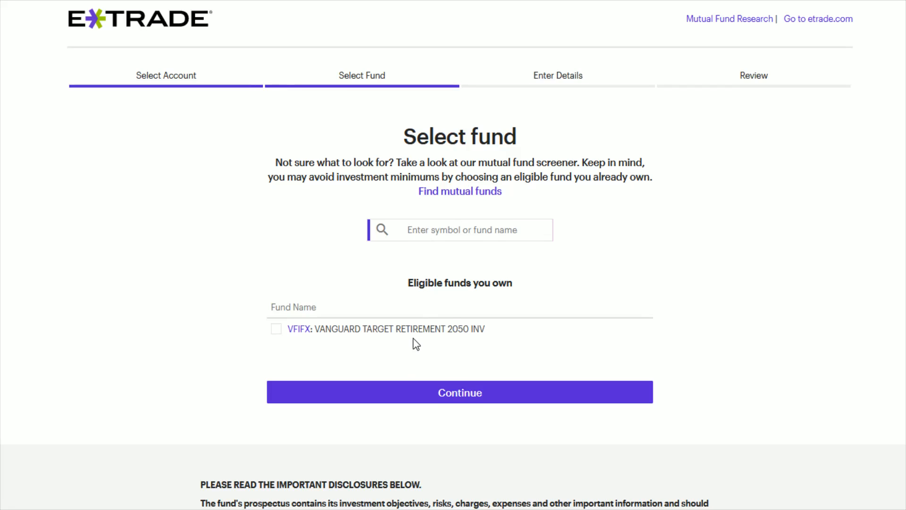
mouse_move(416, 345)
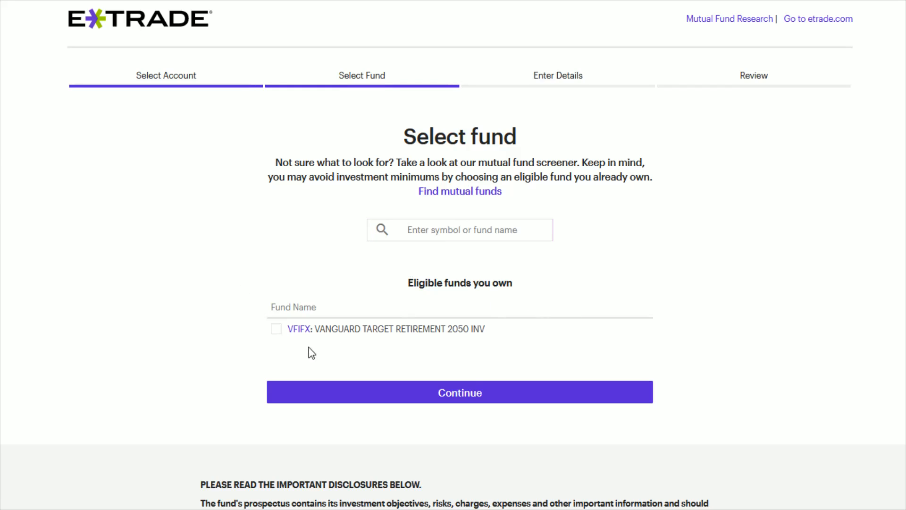
mouse_move(488, 337)
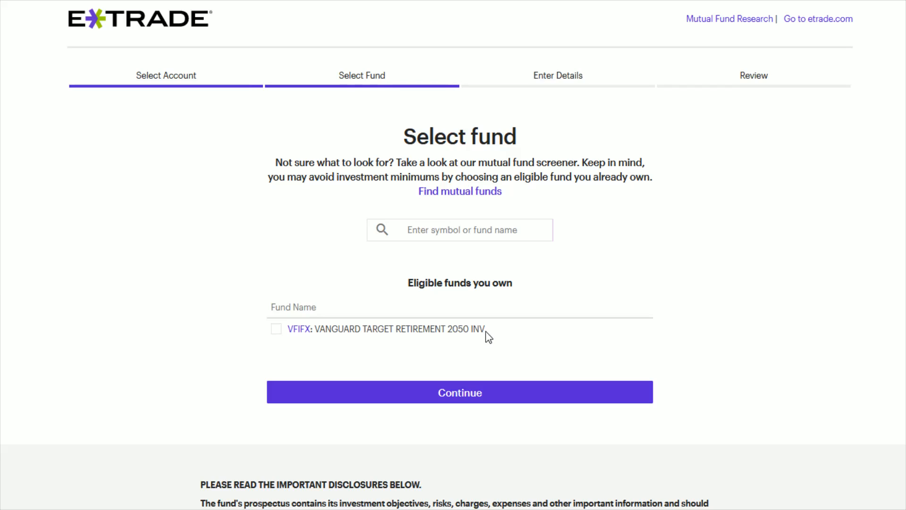
mouse_move(343, 337)
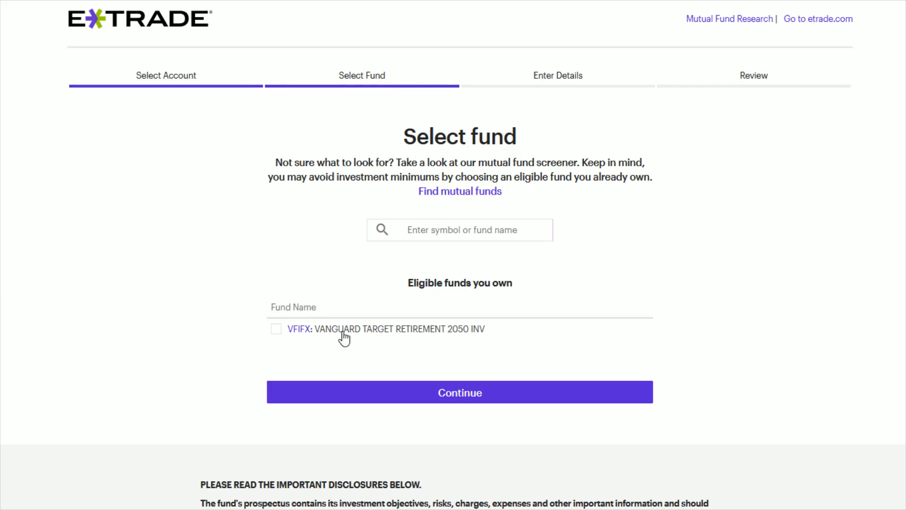
mouse_move(308, 342)
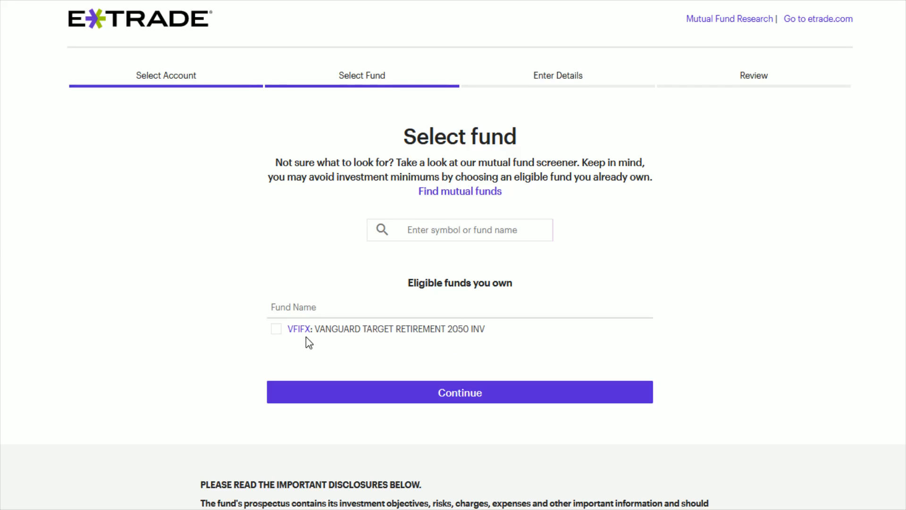
left_click(275, 329)
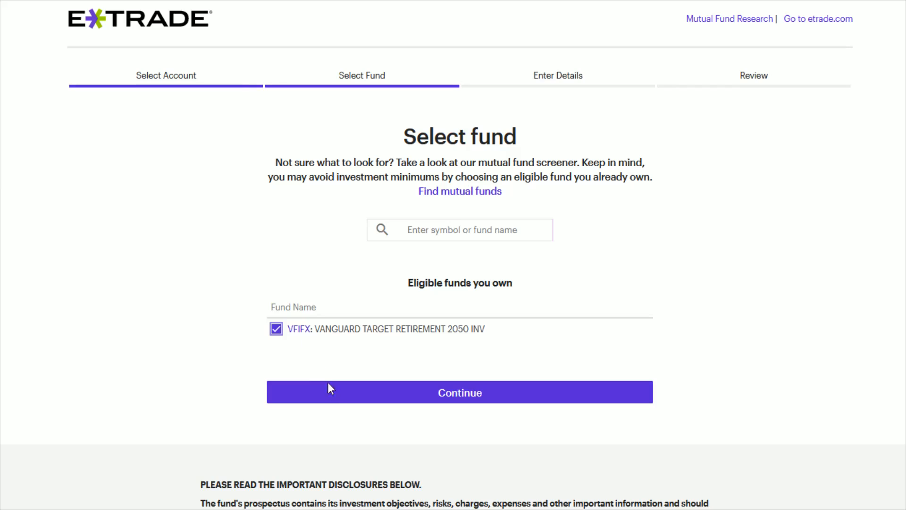
left_click(460, 392)
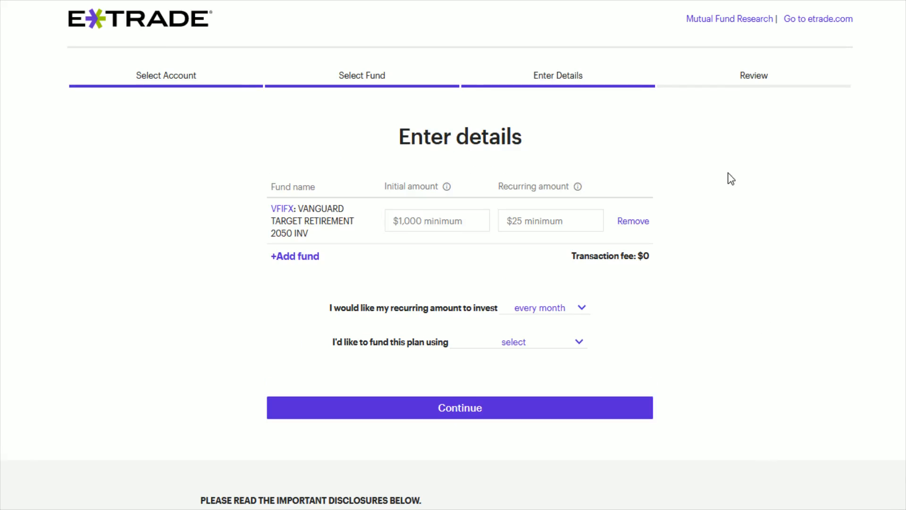
mouse_move(398, 187)
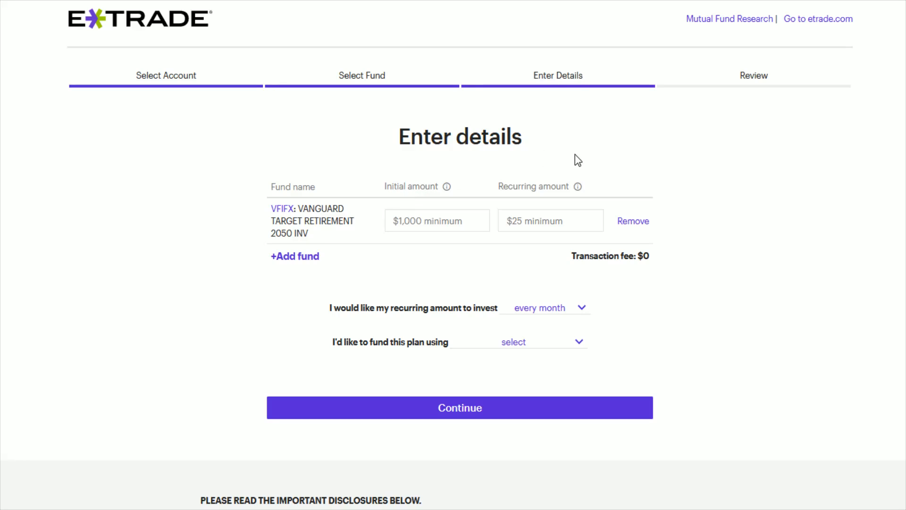
double_click(410, 186)
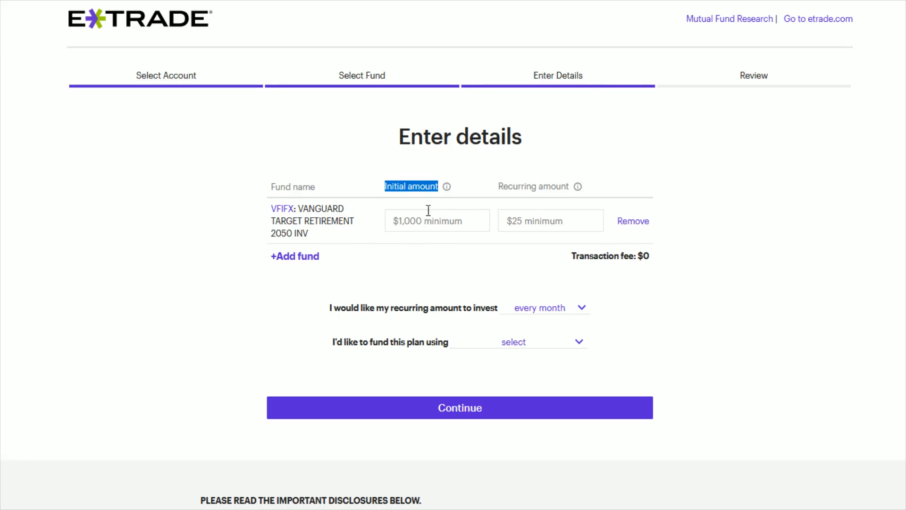
mouse_move(370, 224)
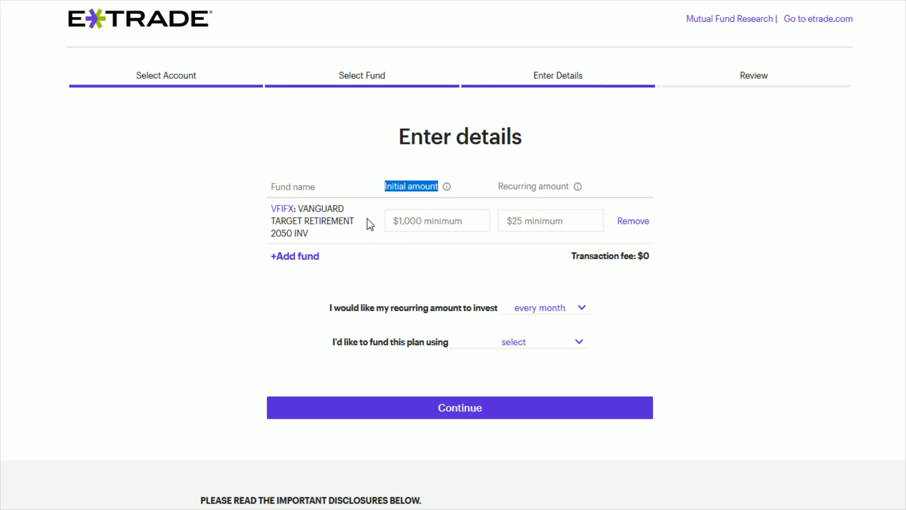
left_click(438, 221)
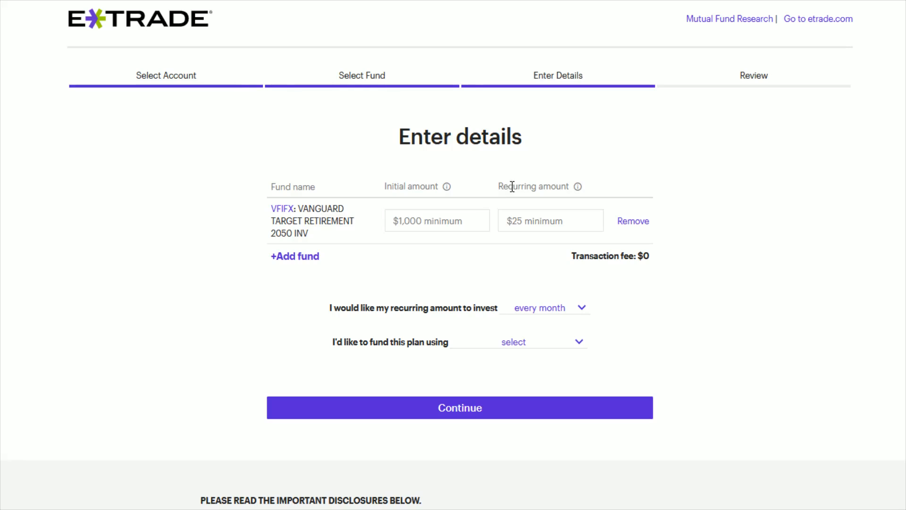
double_click(532, 186)
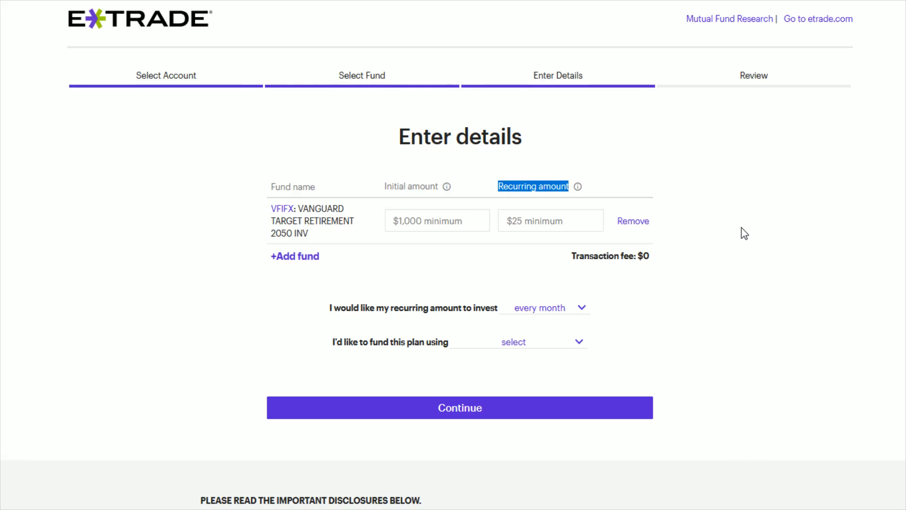
mouse_move(755, 228)
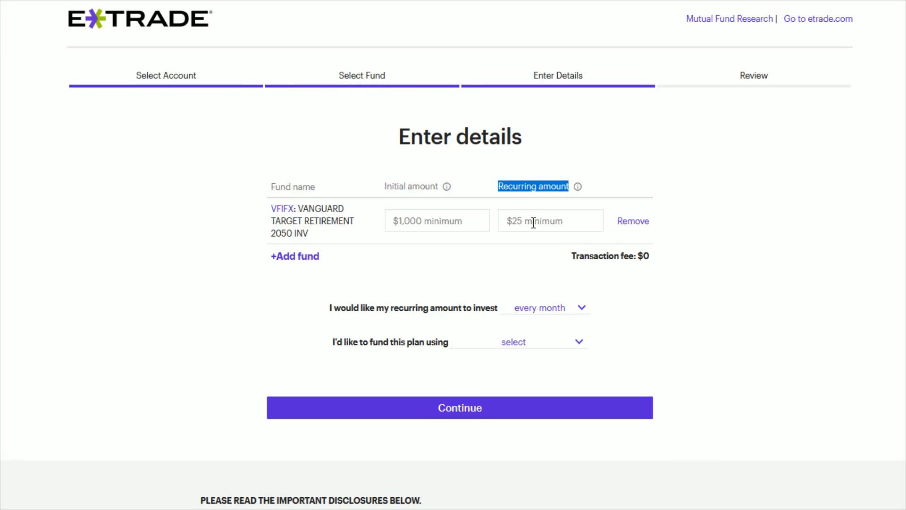
left_click(550, 220)
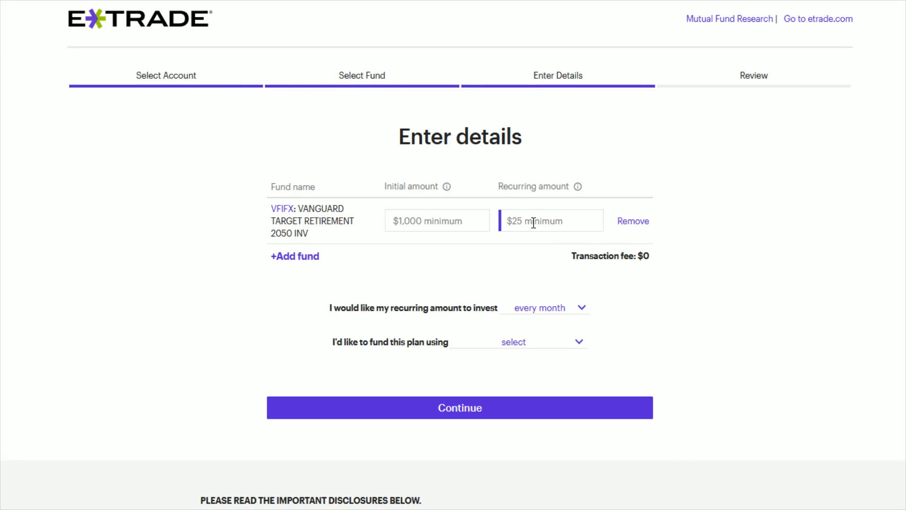
- Enter 500 as the recurring amount, keeping the every-month frequency
type("500")
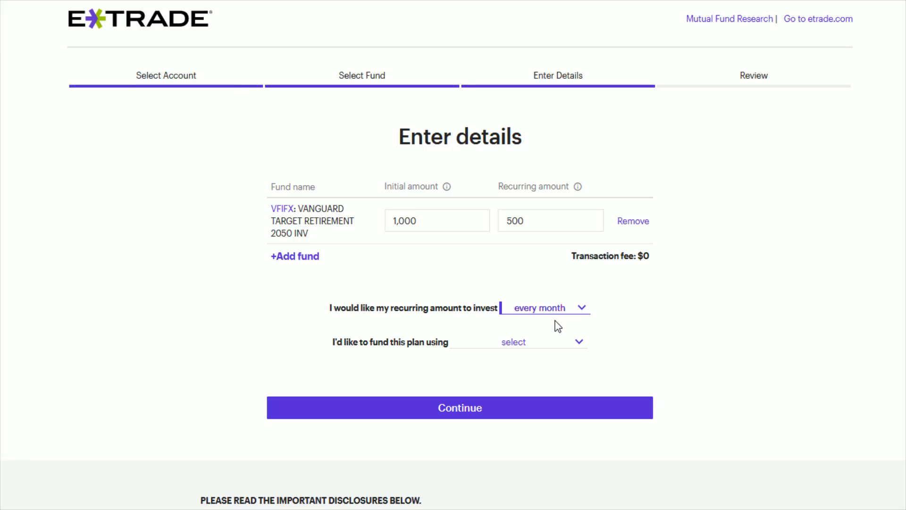
mouse_move(569, 360)
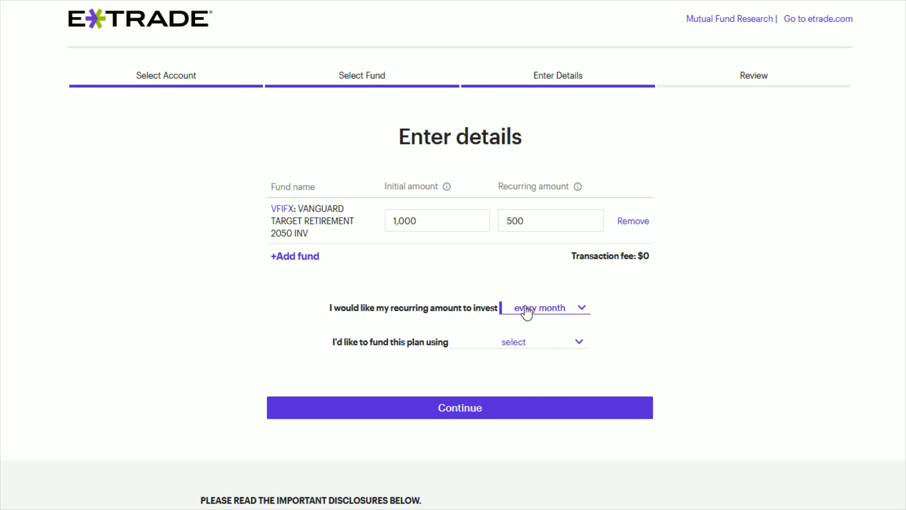
mouse_move(354, 357)
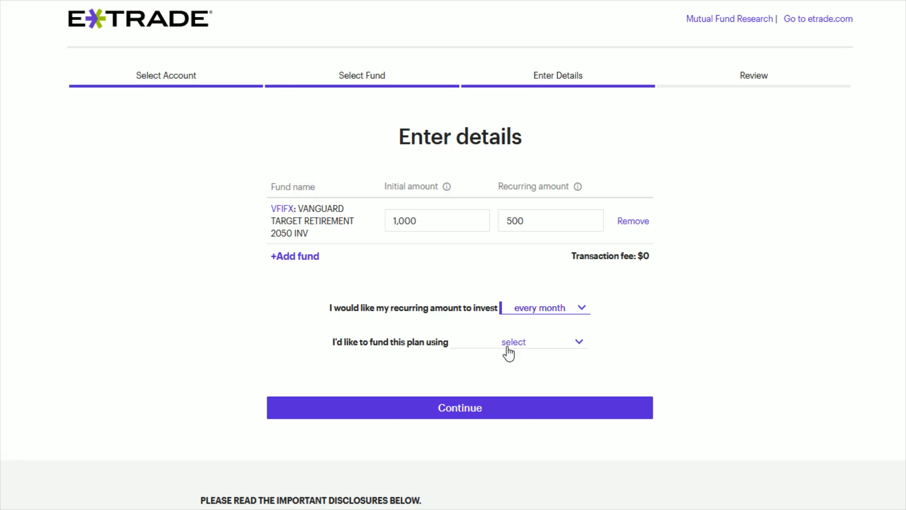
mouse_move(522, 357)
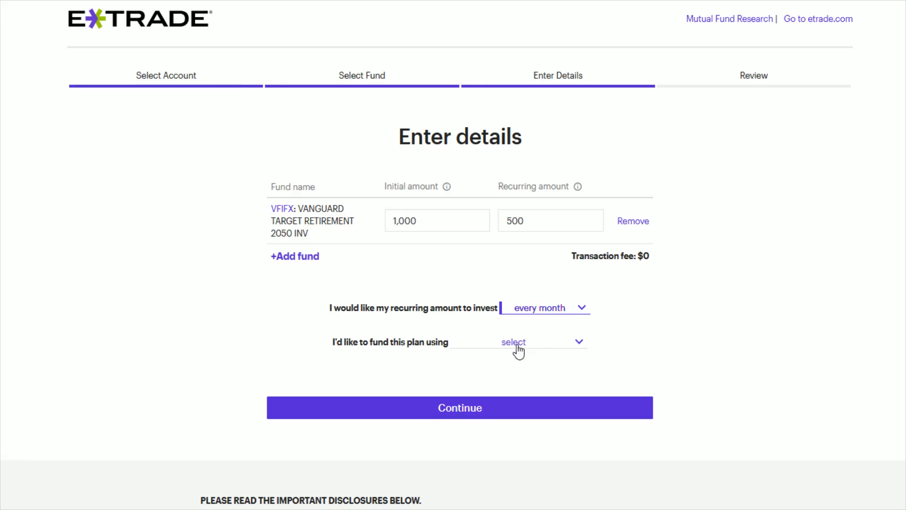
- Continue to the Review step showing VFIFX, $1,000 initial, $500 monthly, and highlight Funding account
left_click(459, 408)
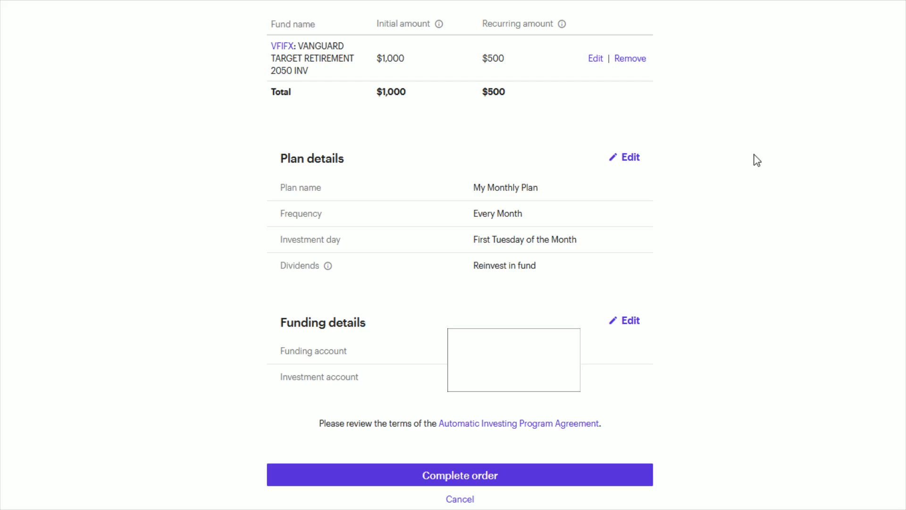
mouse_move(782, 168)
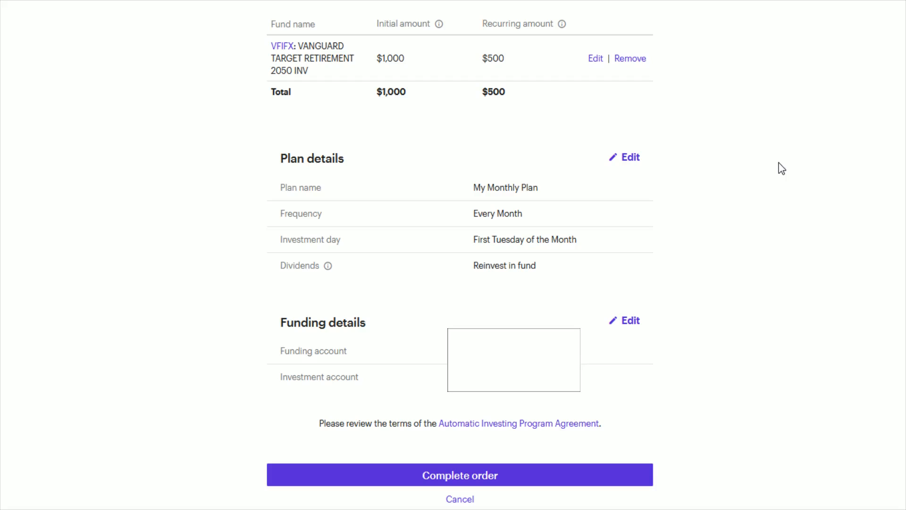
mouse_move(455, 76)
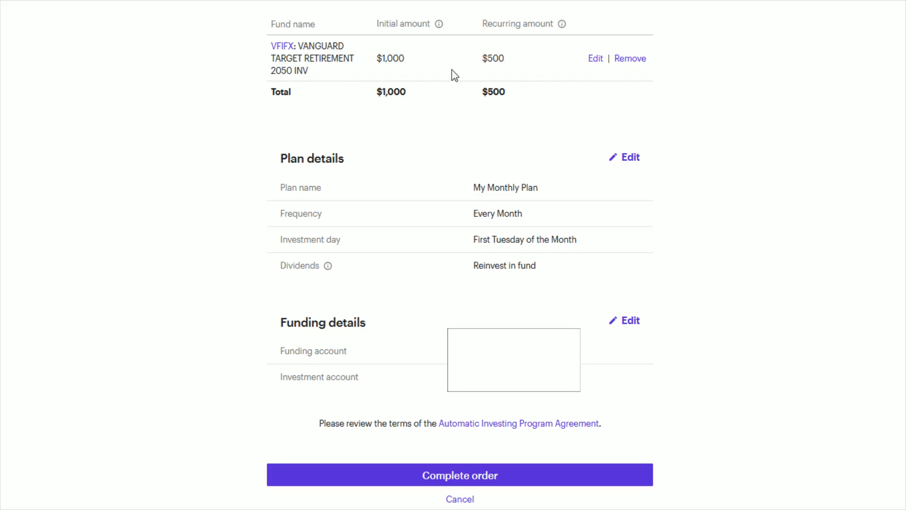
mouse_move(330, 145)
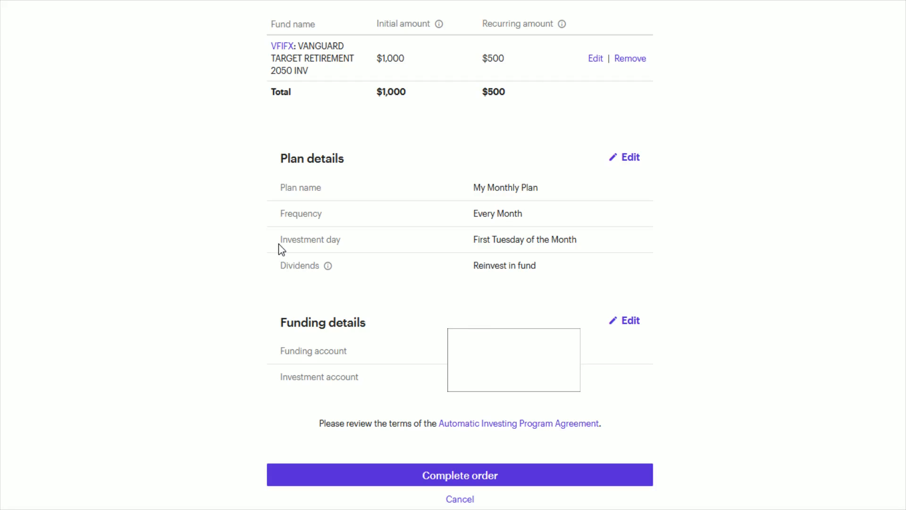
mouse_move(441, 305)
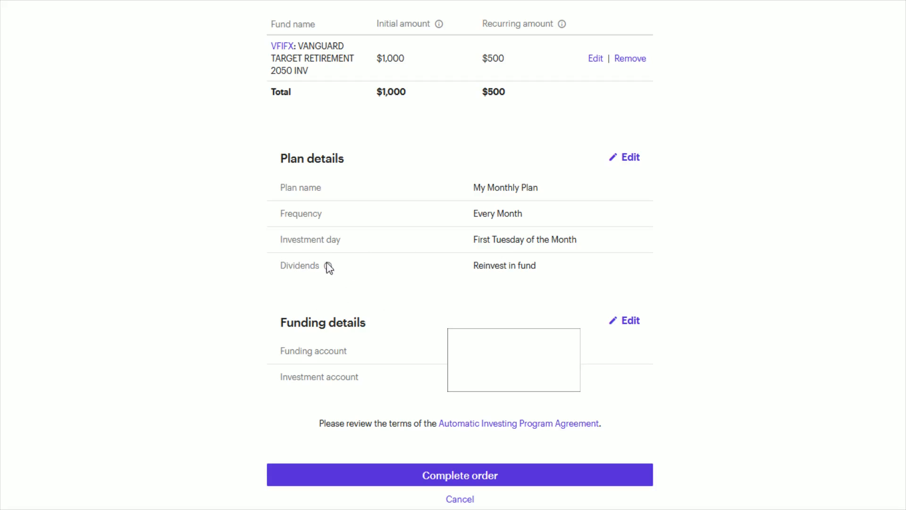
mouse_move(506, 277)
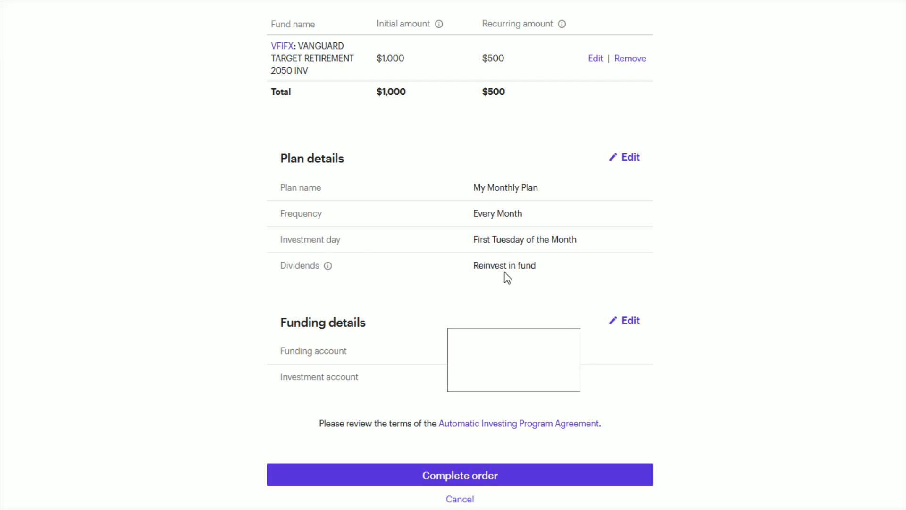
mouse_move(248, 282)
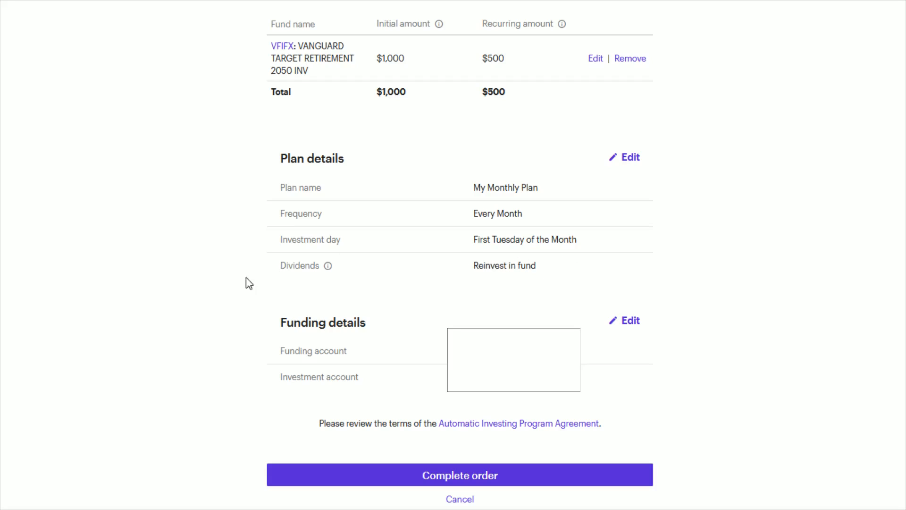
mouse_move(302, 316)
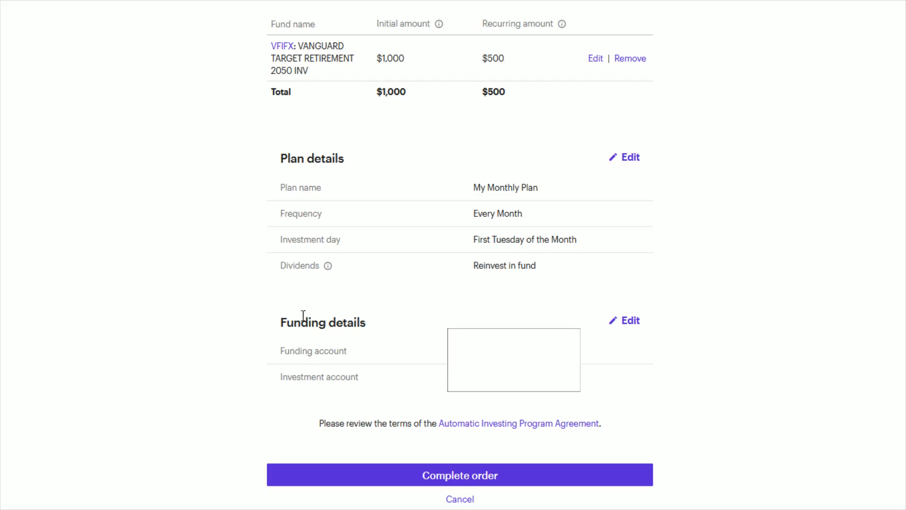
double_click(314, 351)
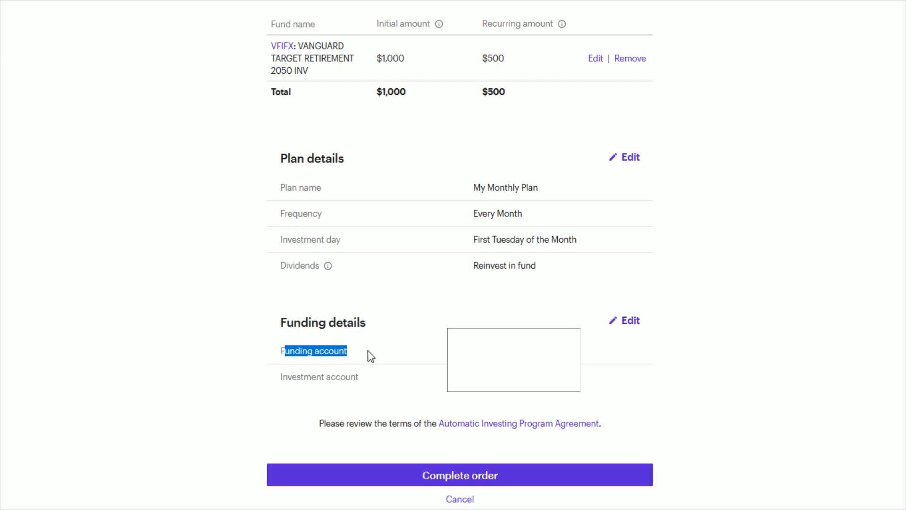